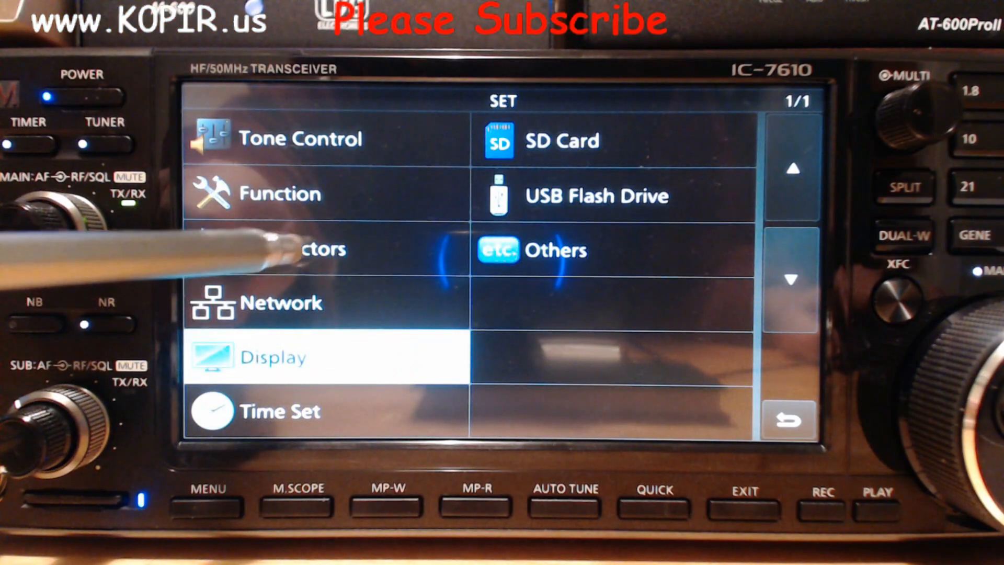
Review the IC-7610 MOD Input settings: USB MOD Level 40%, DATA1 MOD from USB, DATA2 from MIC.
click(308, 248)
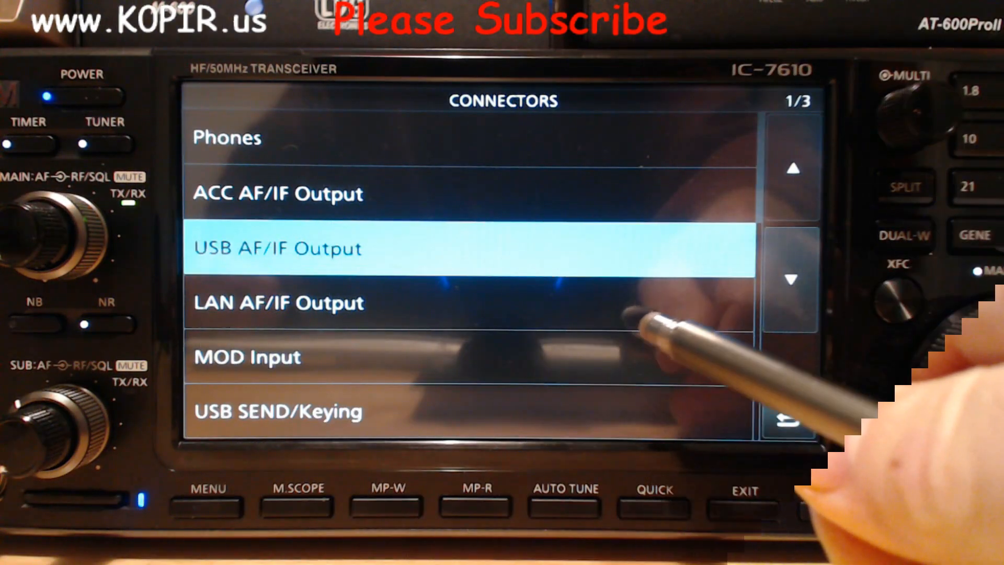
click(248, 357)
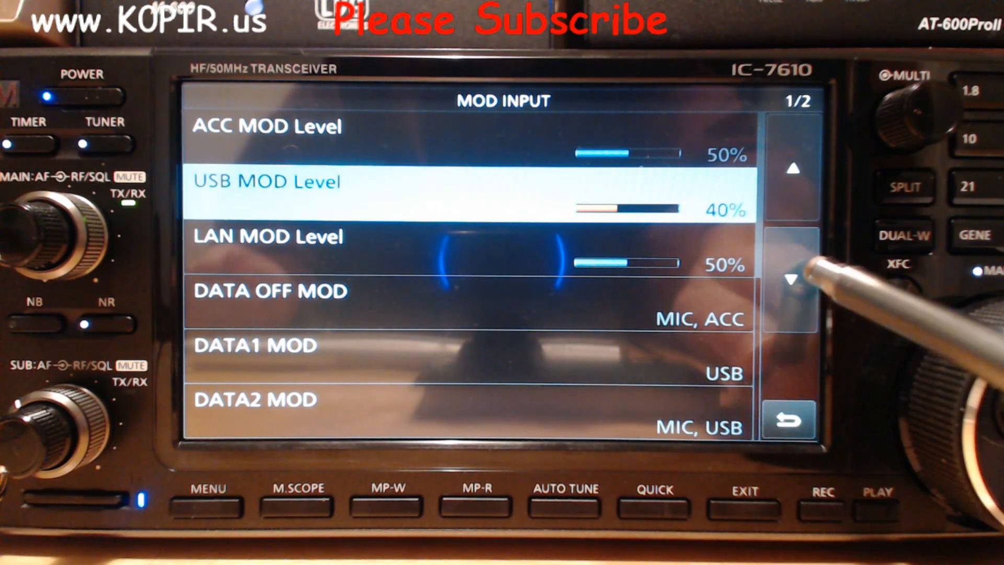
click(790, 420)
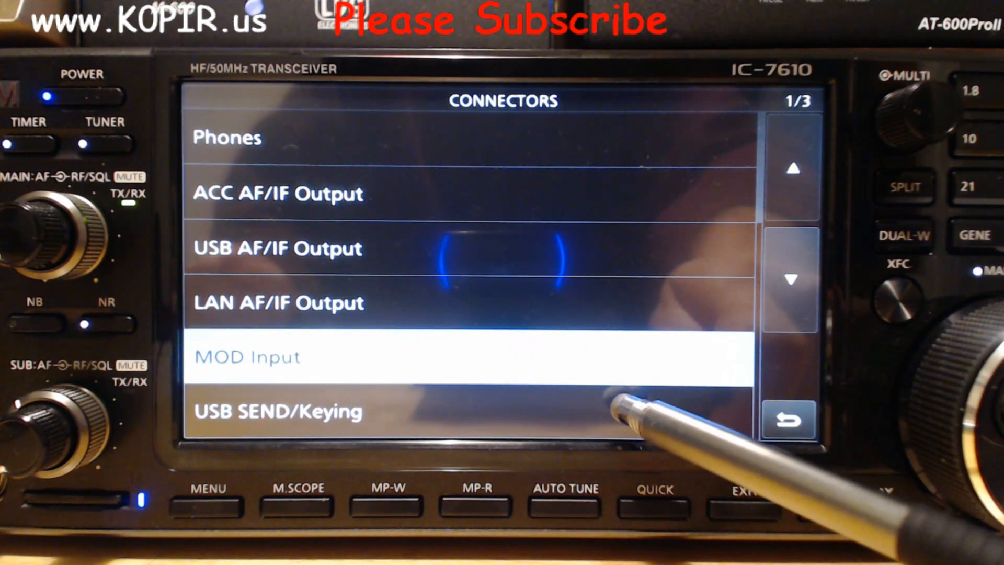
Check USB SEND is on USB1 (A) RTS and CW/RTTY keying on USB1 (B) DTR.
click(278, 410)
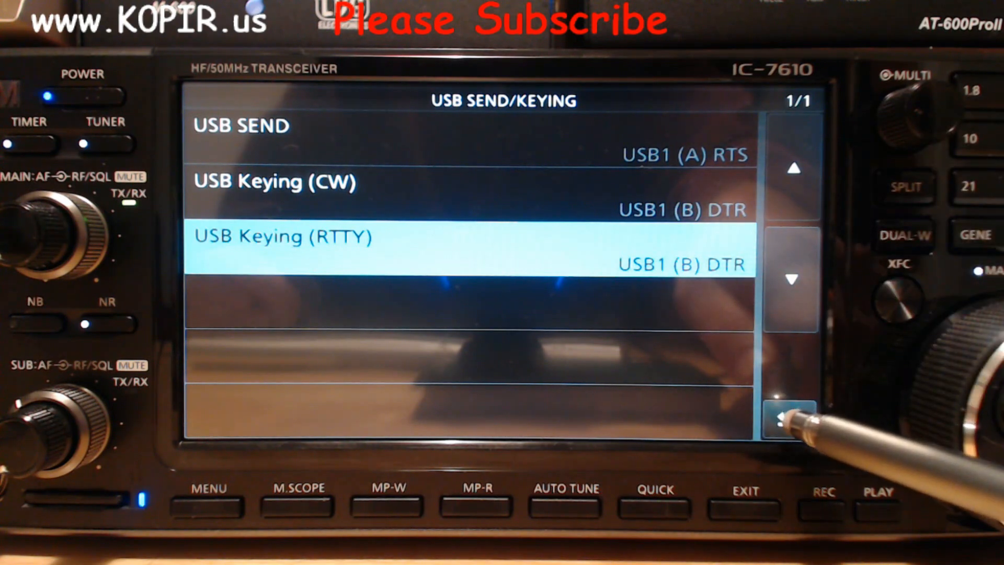
Review CI-V settings: address 98h, USB baud rate 115200, Echo Back ON.
click(791, 419)
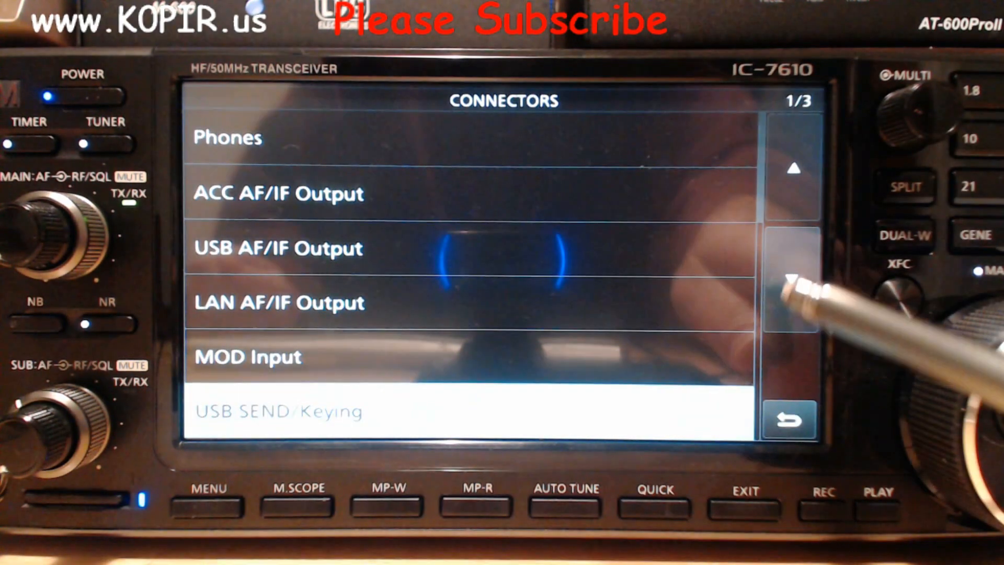
click(793, 278)
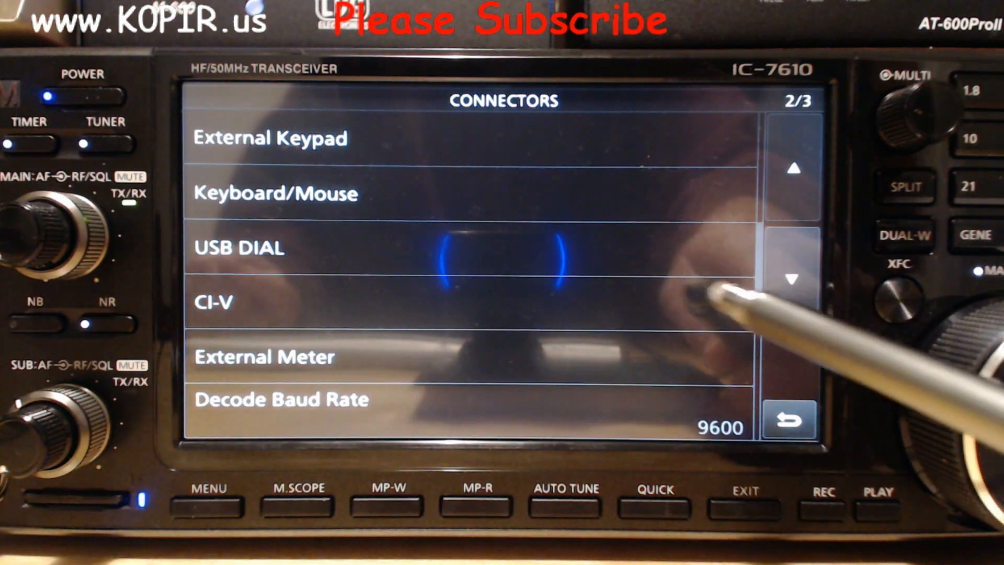
click(213, 302)
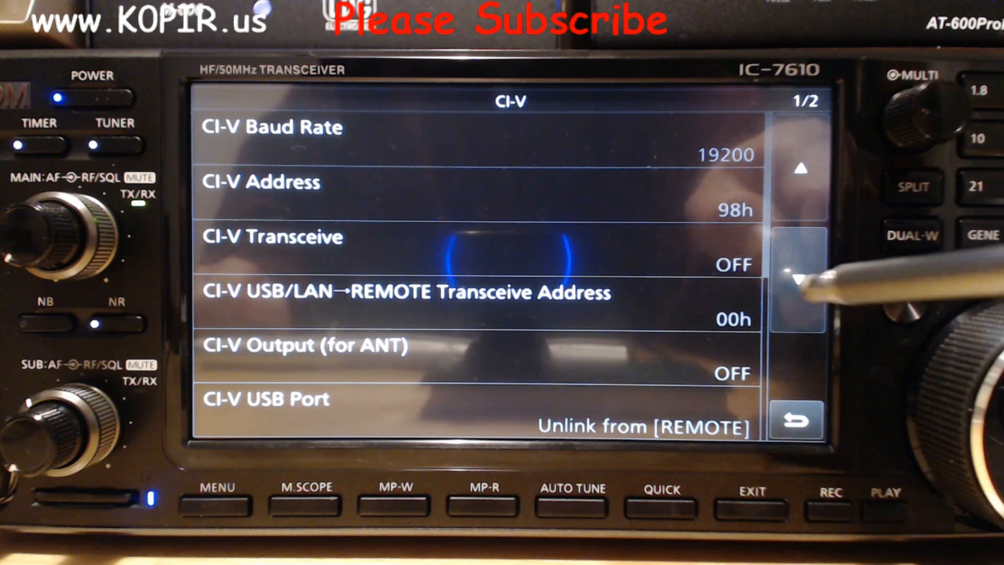
click(797, 279)
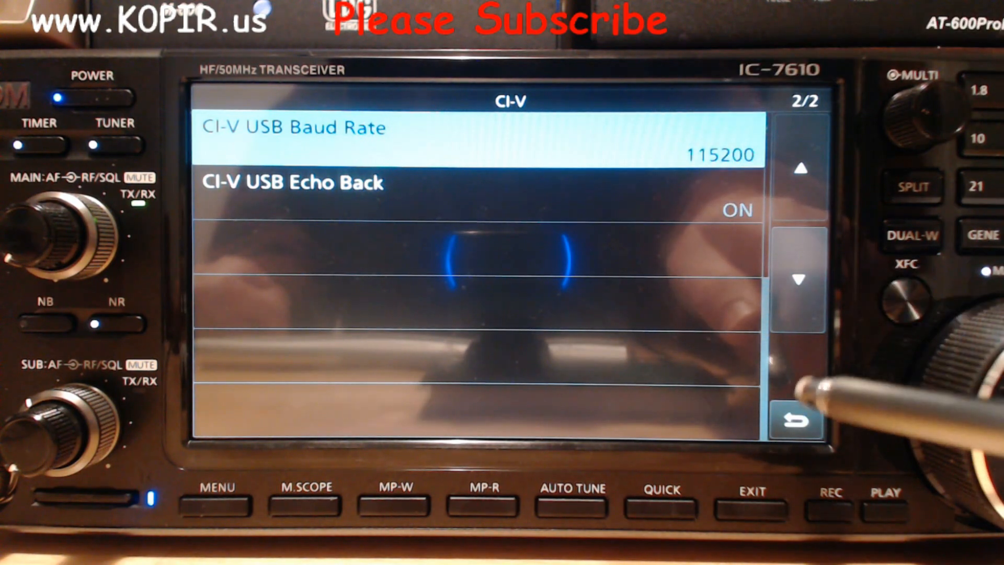
click(796, 419)
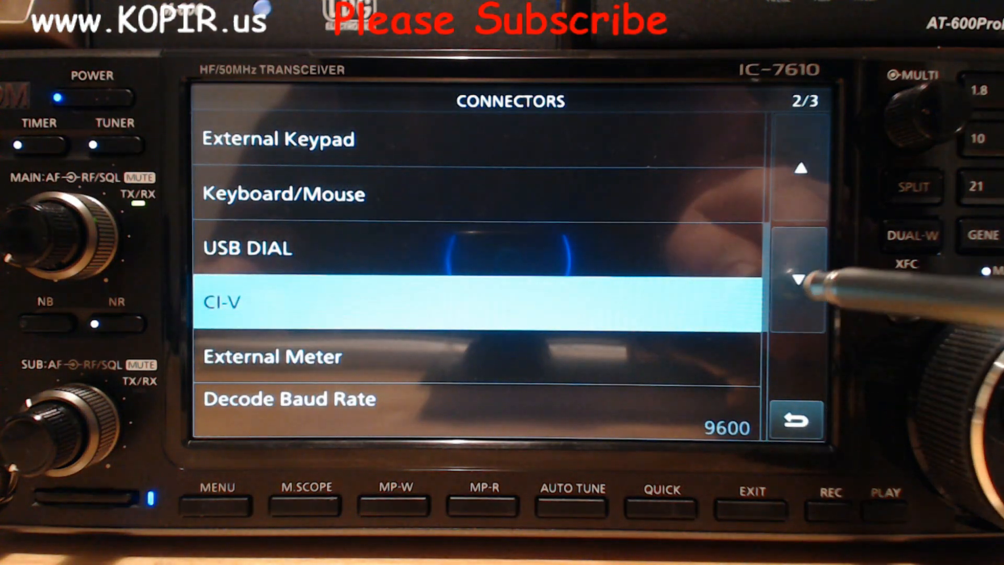
Leave Connectors and return to the IC-7610's main SET menu.
click(799, 278)
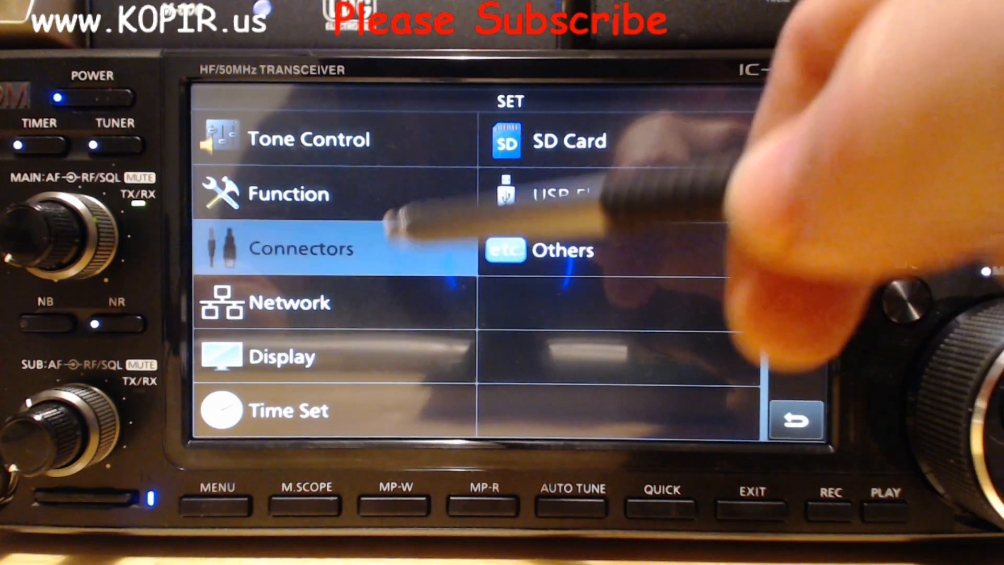
click(301, 249)
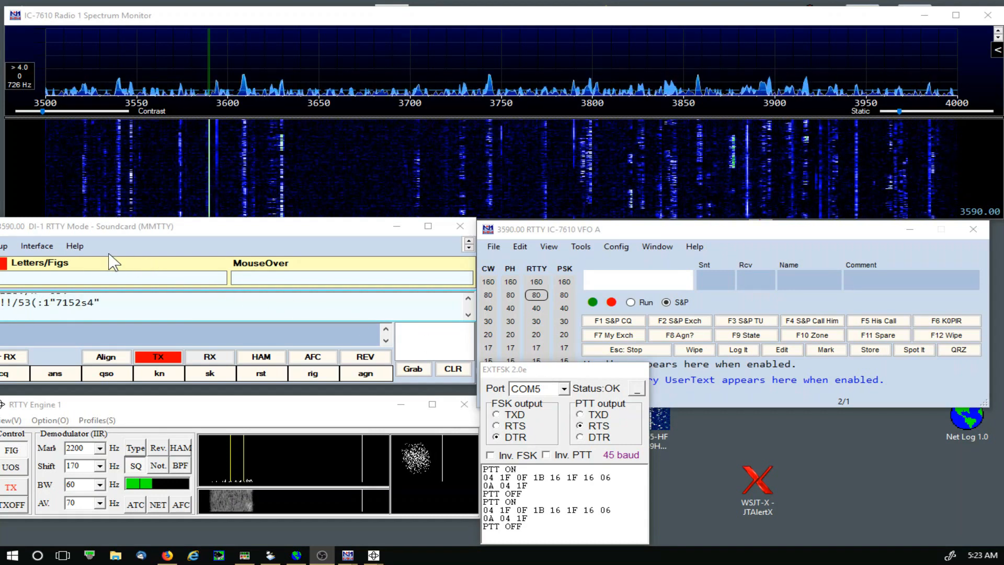
mouse_move(57, 439)
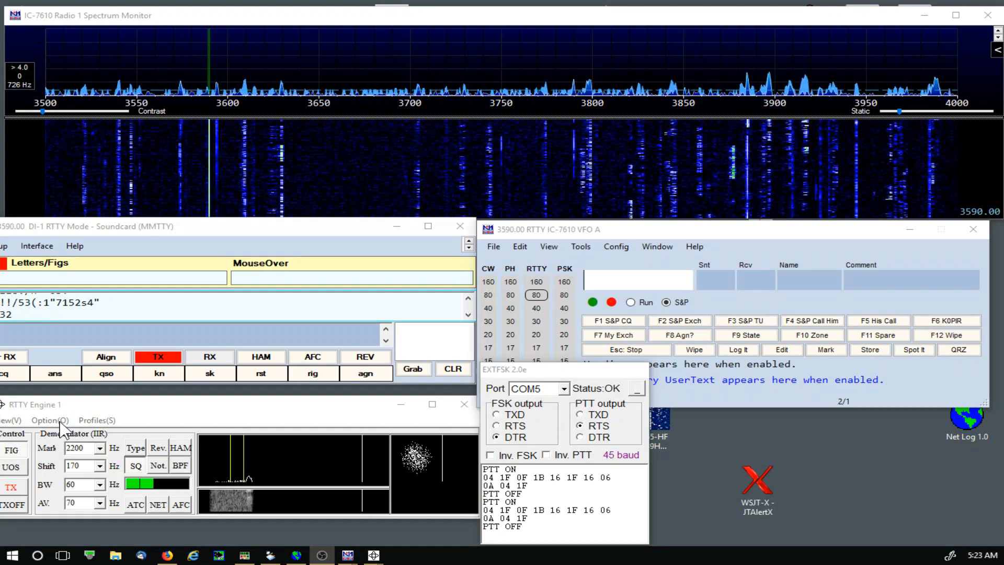
Open MMTTY Setup on the Demodulator tab (IIR, Mark 2200 Hz, Shift 170 Hz, BW 60) and move it up.
click(49, 420)
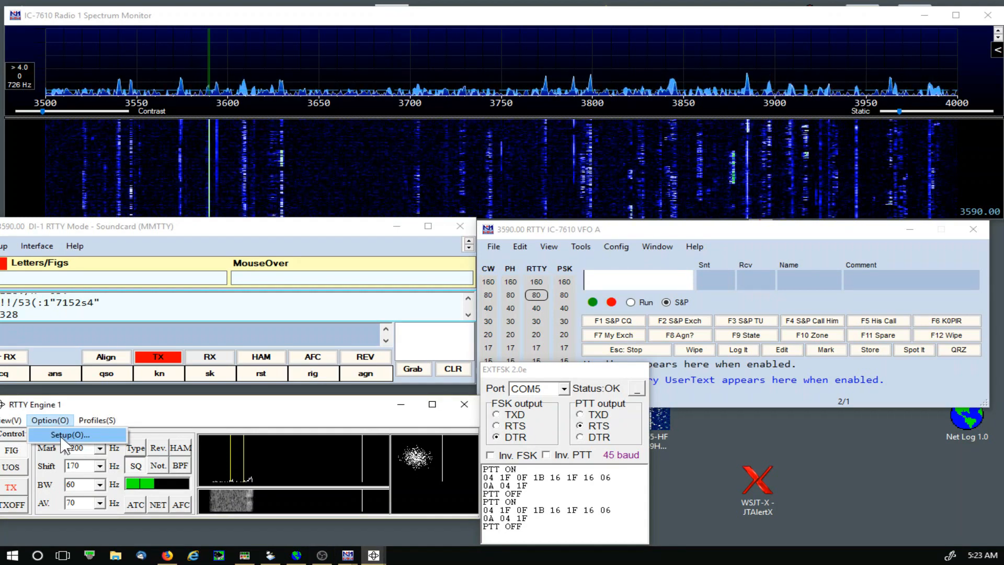
click(70, 435)
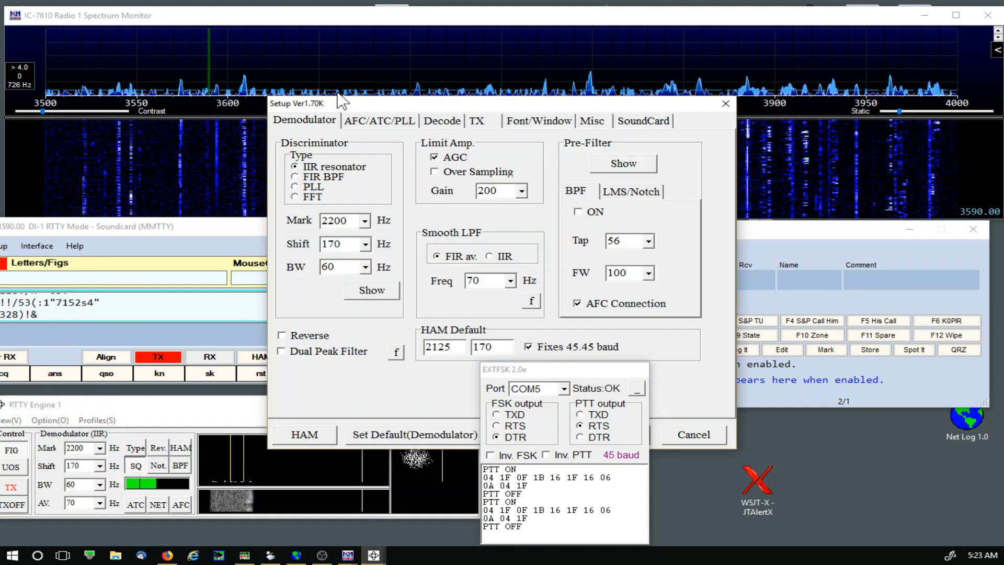
drag(297, 103, 189, 31)
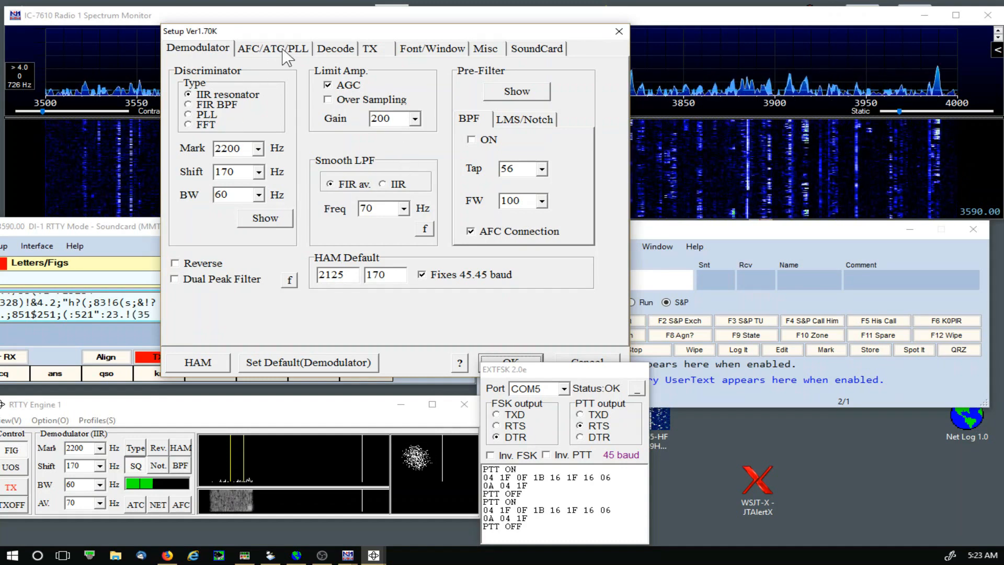
Page through AFC/ATC/PLL and Decode to the TX tab showing PTT & FSK port EXTFSK64.
click(272, 48)
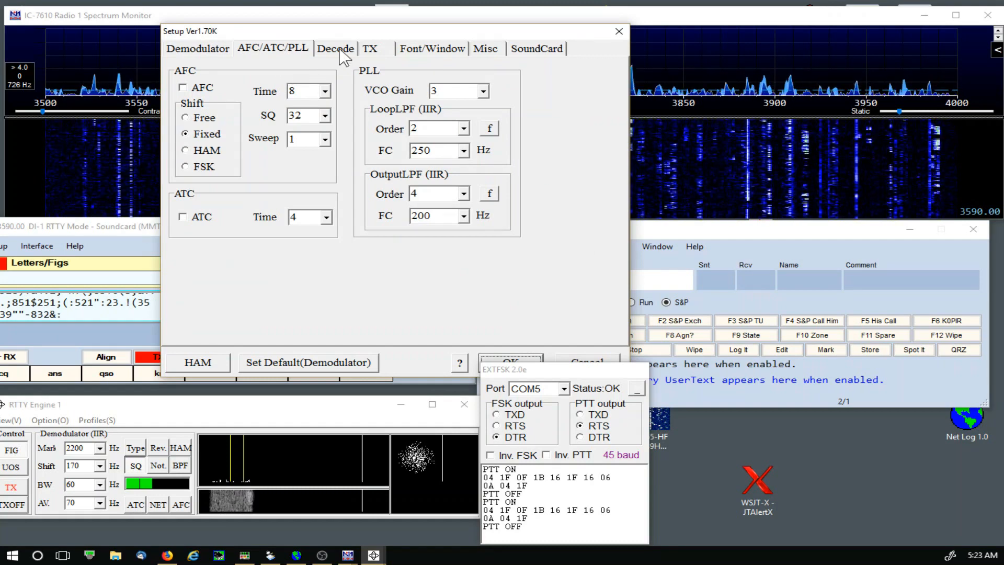
click(335, 48)
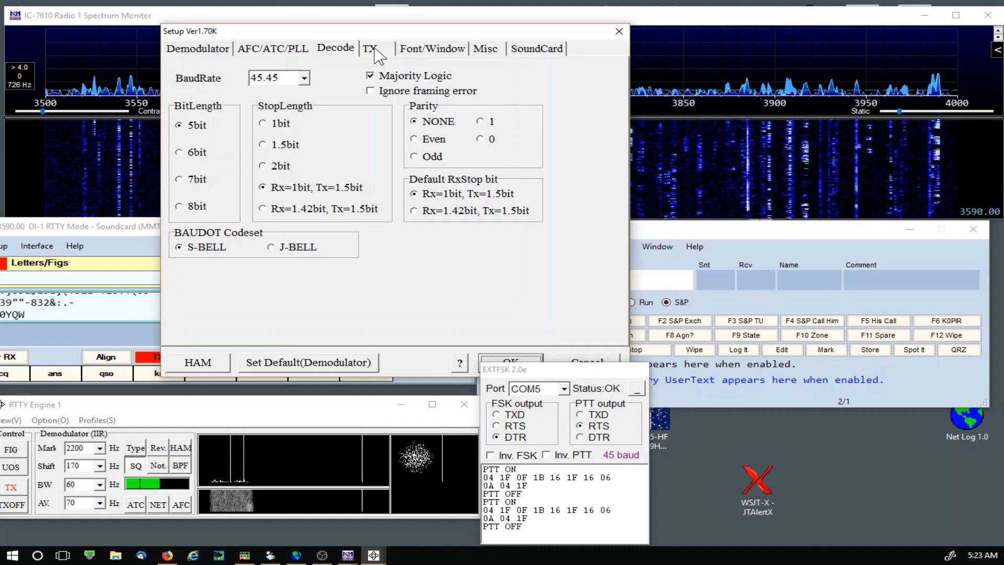
click(371, 48)
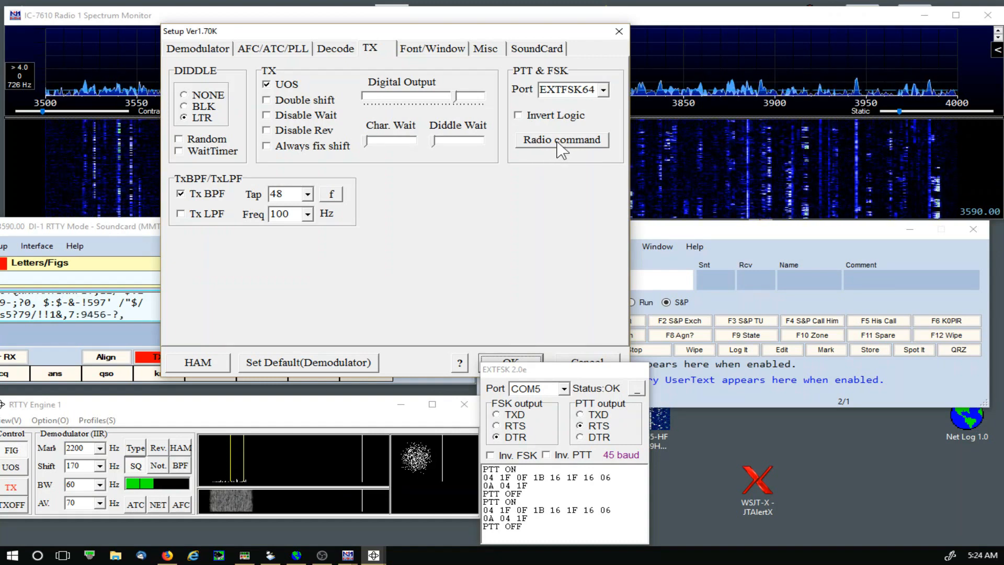
mouse_move(218, 82)
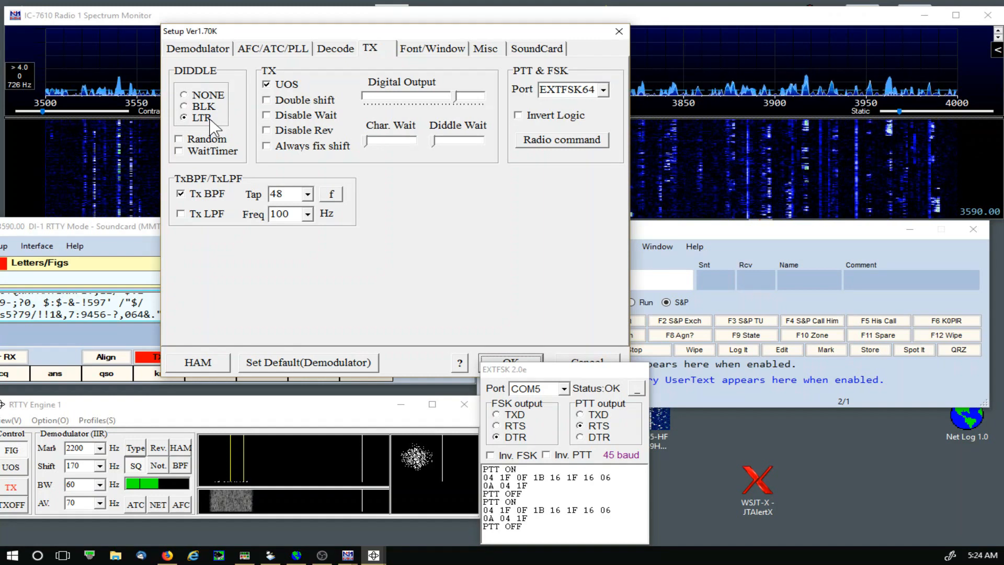
Confirm Misc Tx Port is COM-TxD (FSK) and USB Port option stays at Normal.
click(432, 48)
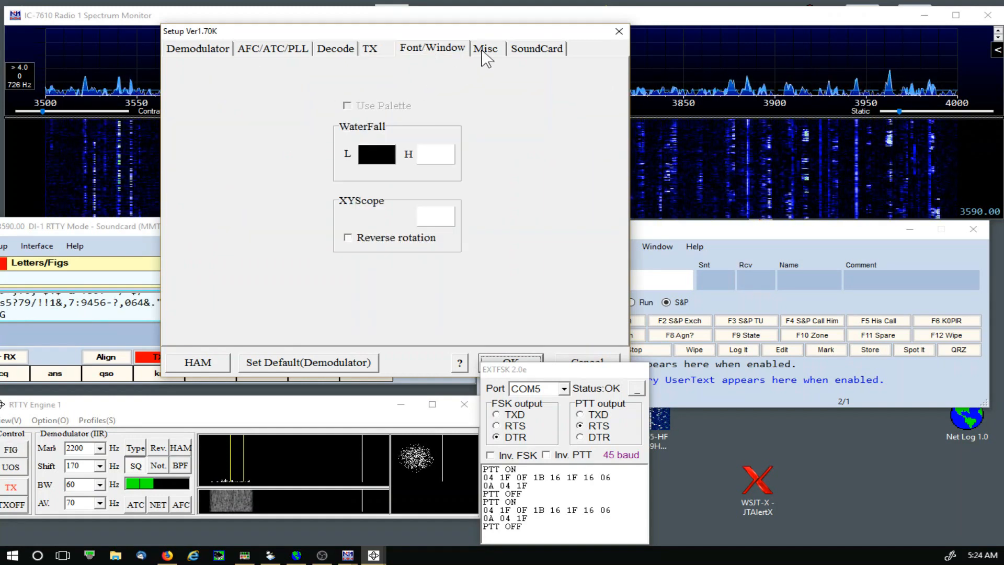
click(486, 48)
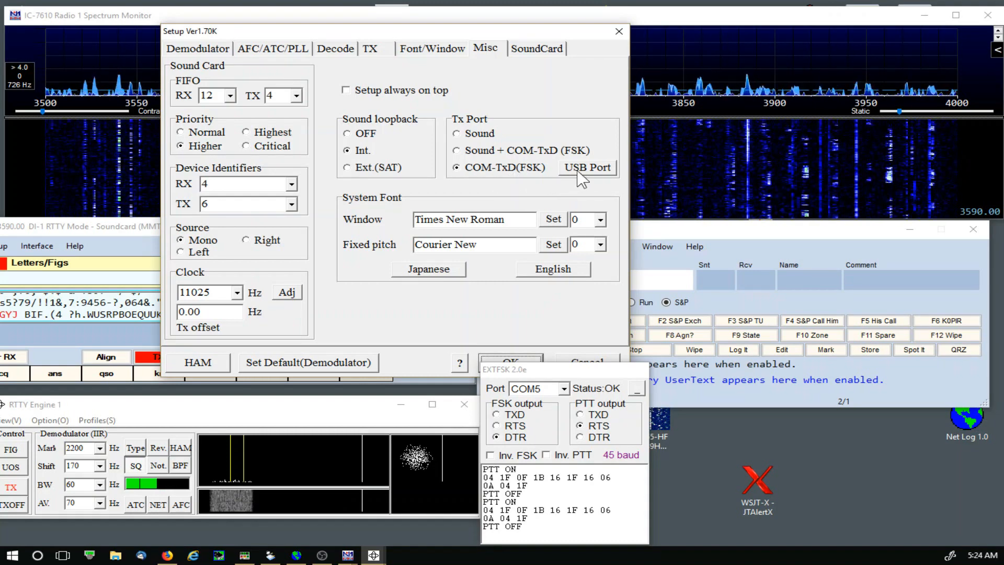
click(585, 168)
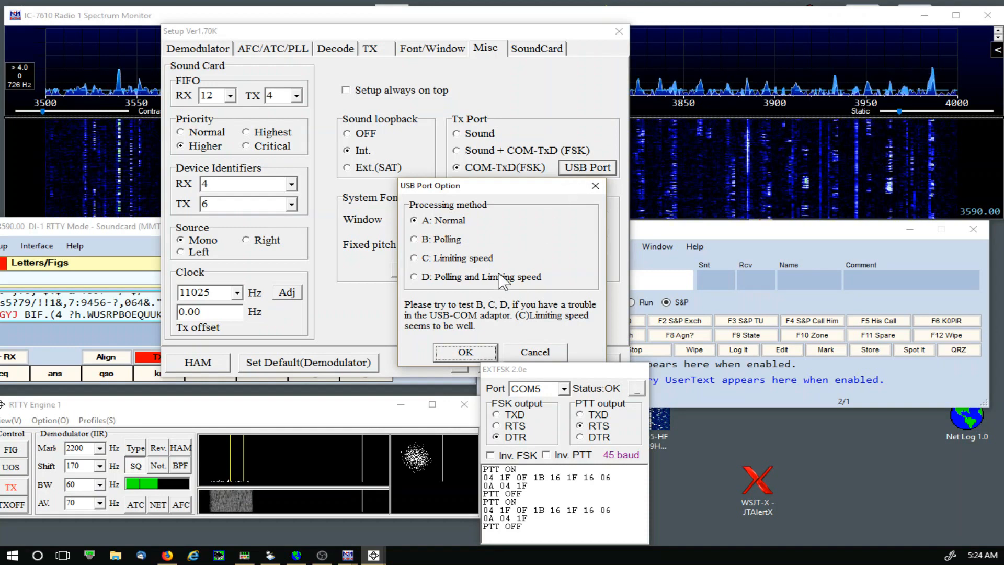
click(464, 352)
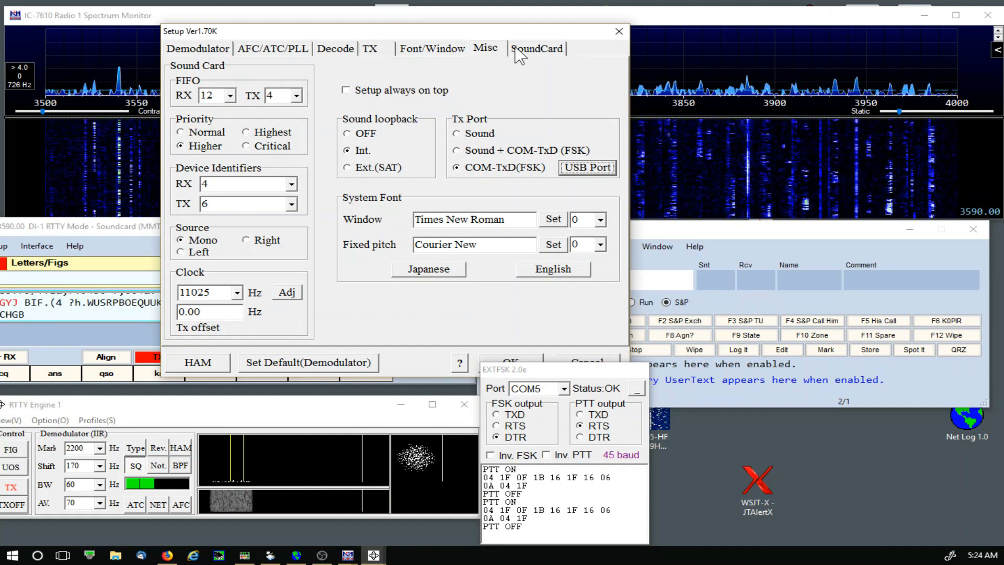
Verify sound card reception uses Icom 7610 Recording (USB Audio).
click(537, 48)
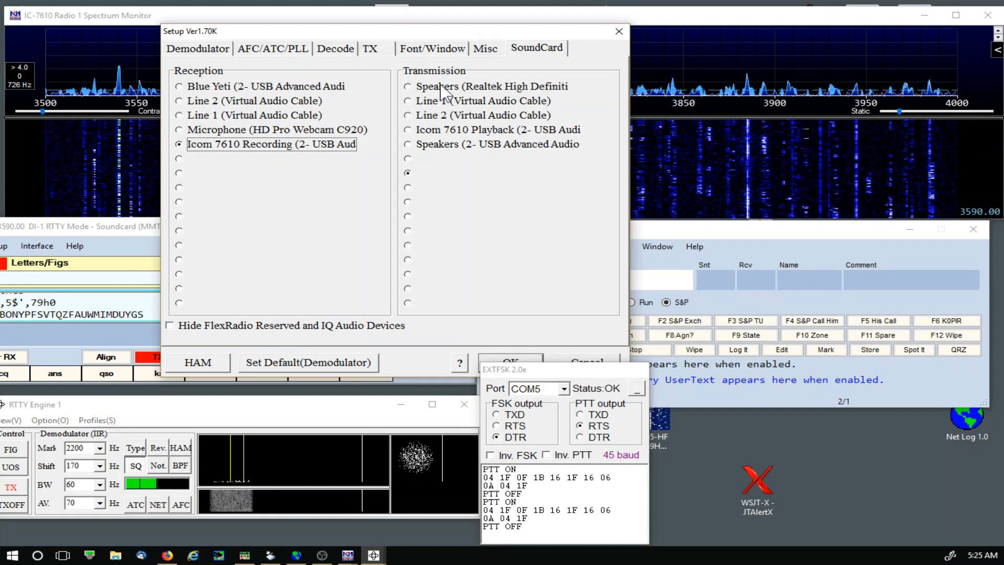
mouse_move(433, 183)
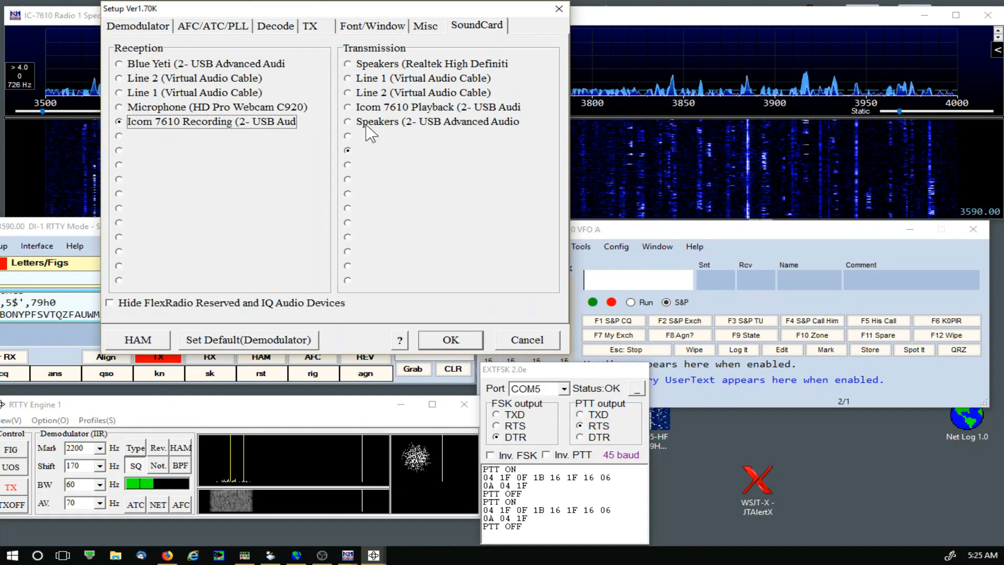
mouse_move(416, 247)
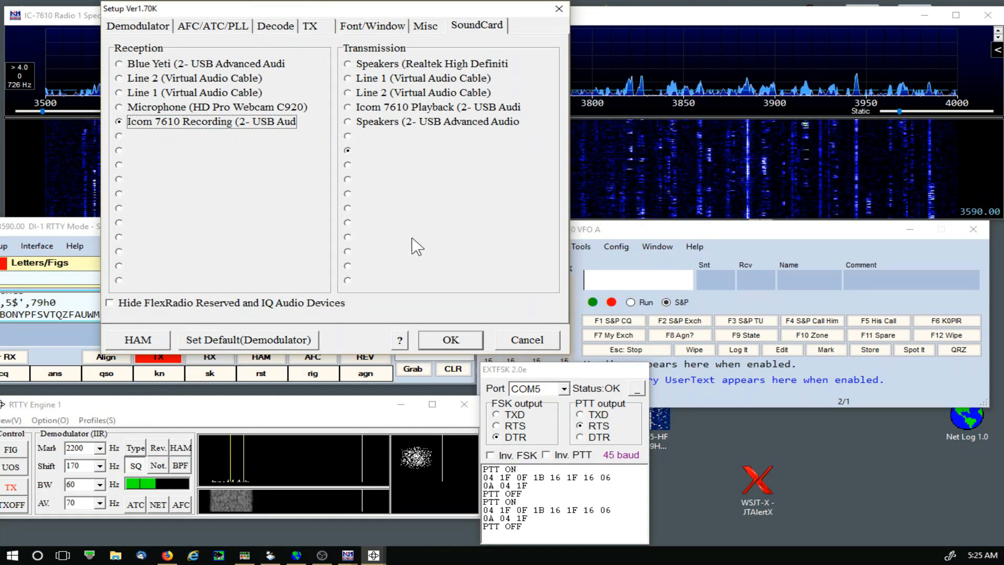
Save and close MMTTY Setup, returning to the IC-7610 RTTY entry window at 3590.00.
click(451, 339)
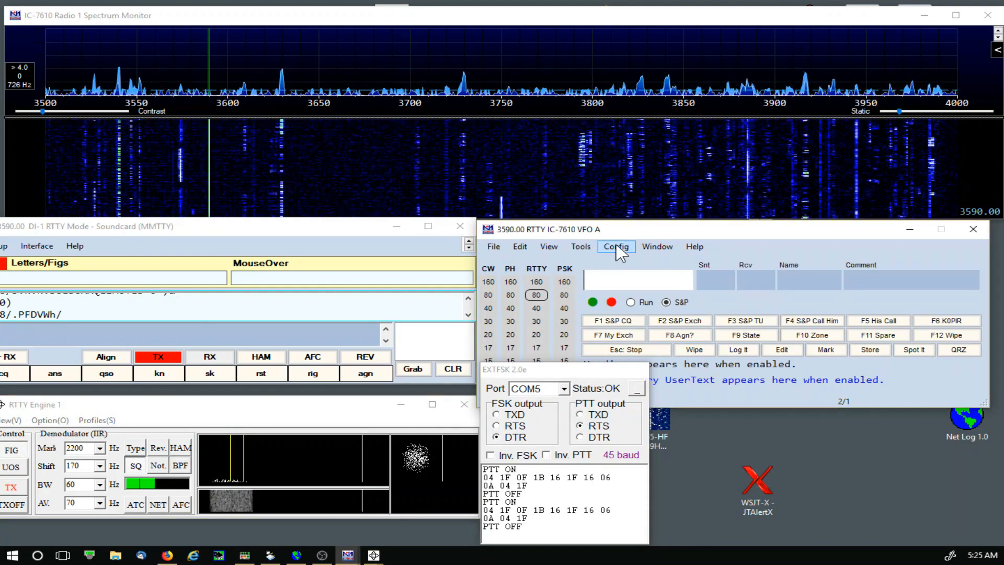
Review hardware ports: COM4 IC-7610 at 115200 baud with RTS PTT, COM5 DTR CW keying.
click(615, 245)
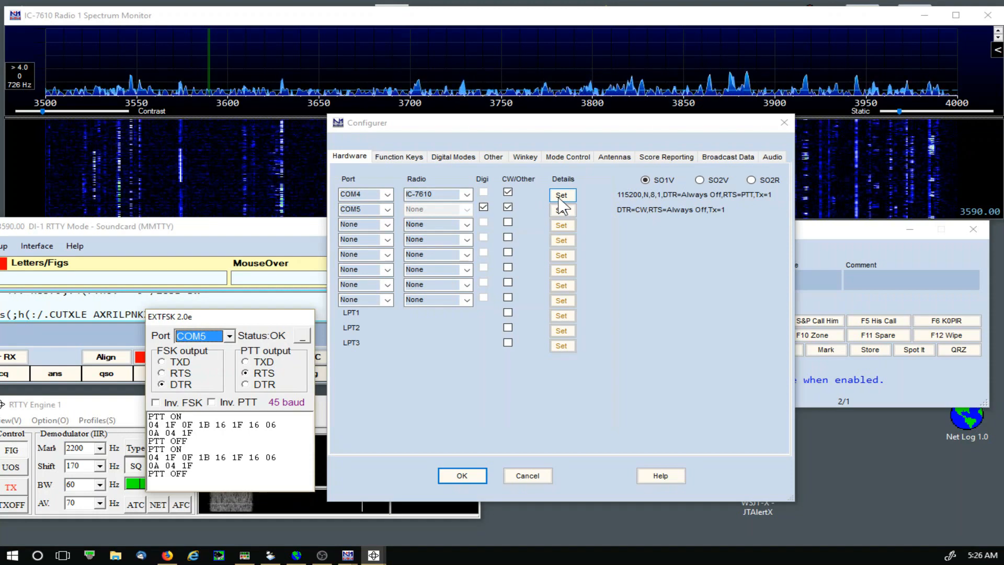
click(562, 195)
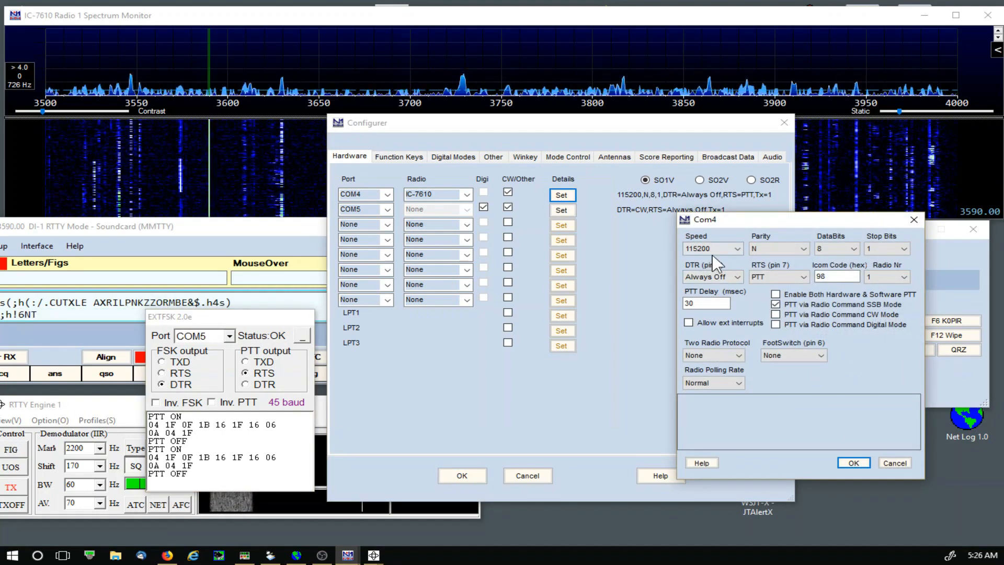
mouse_move(717, 257)
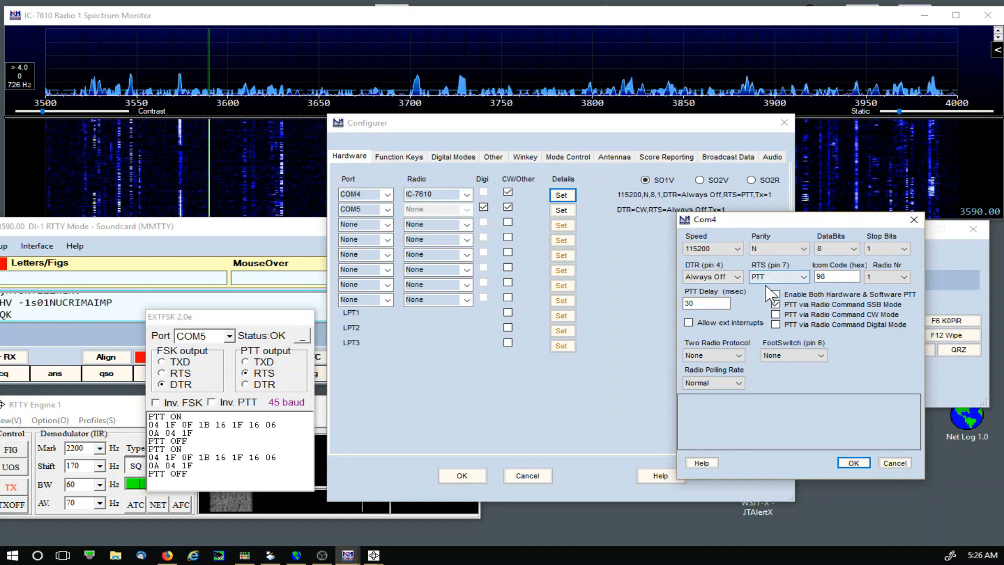
click(776, 305)
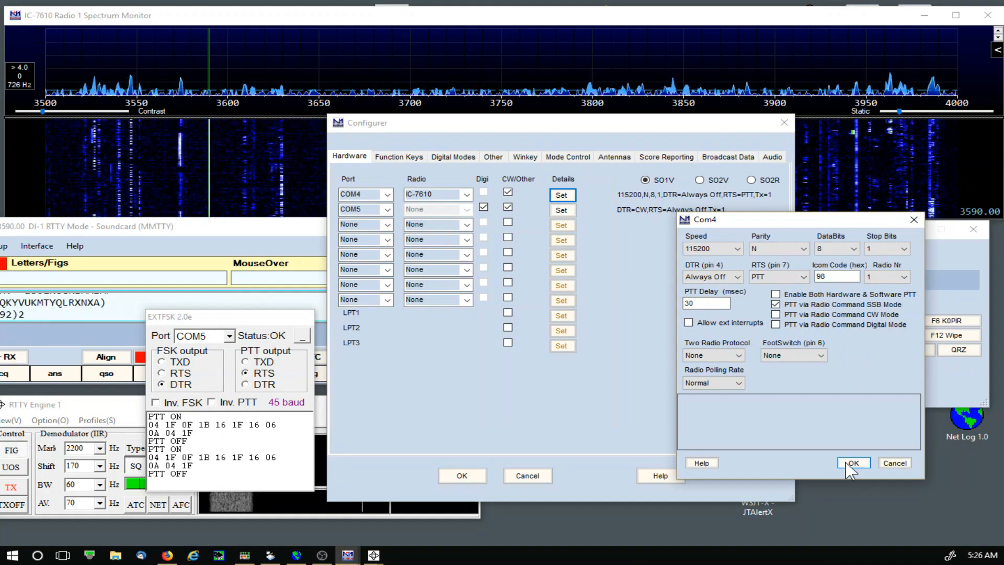
click(853, 462)
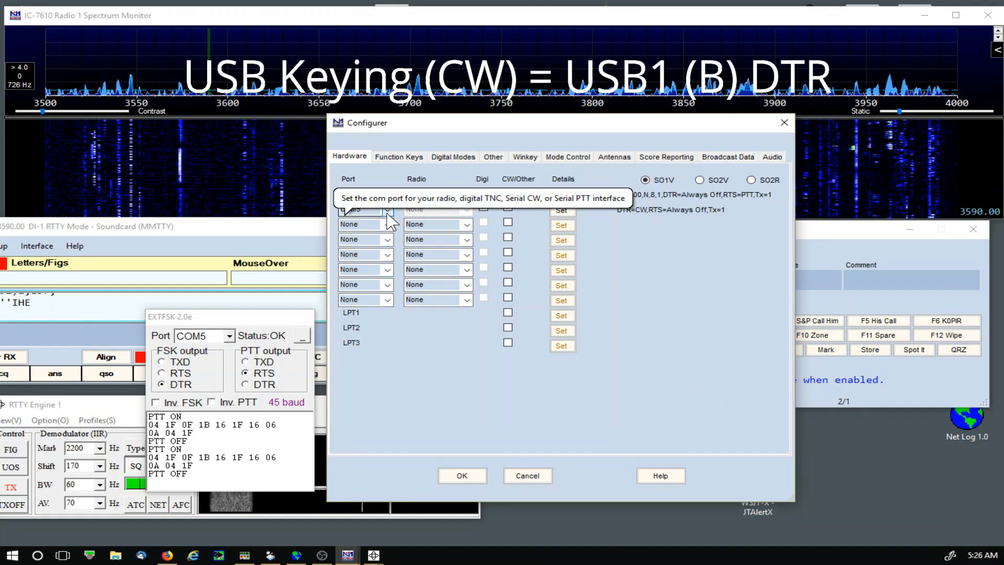
click(483, 207)
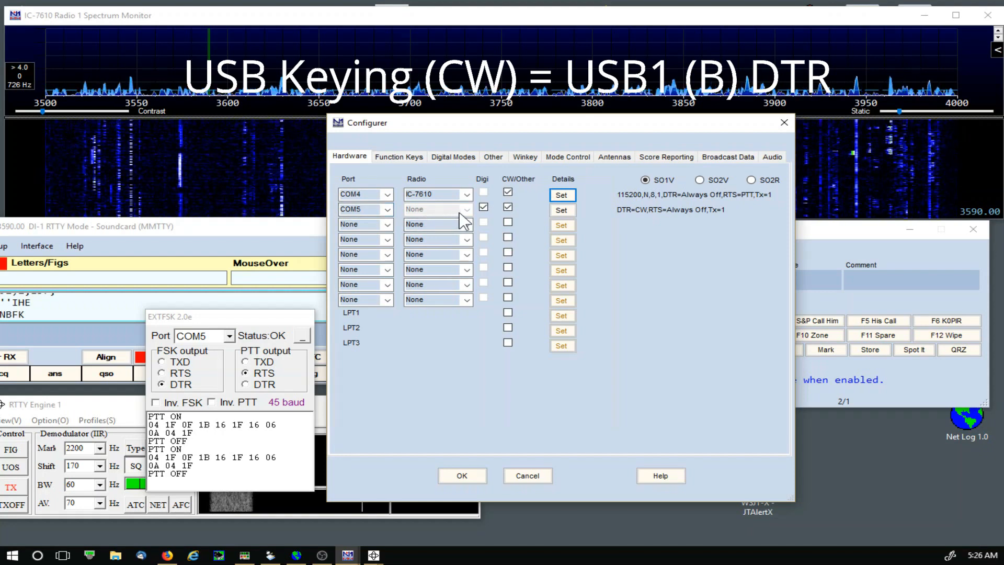
click(483, 207)
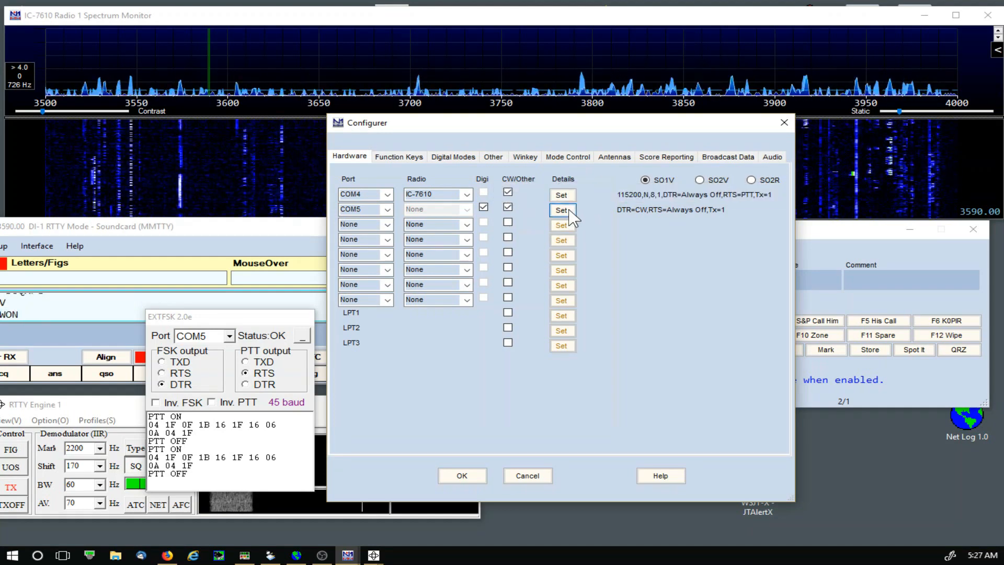
click(562, 210)
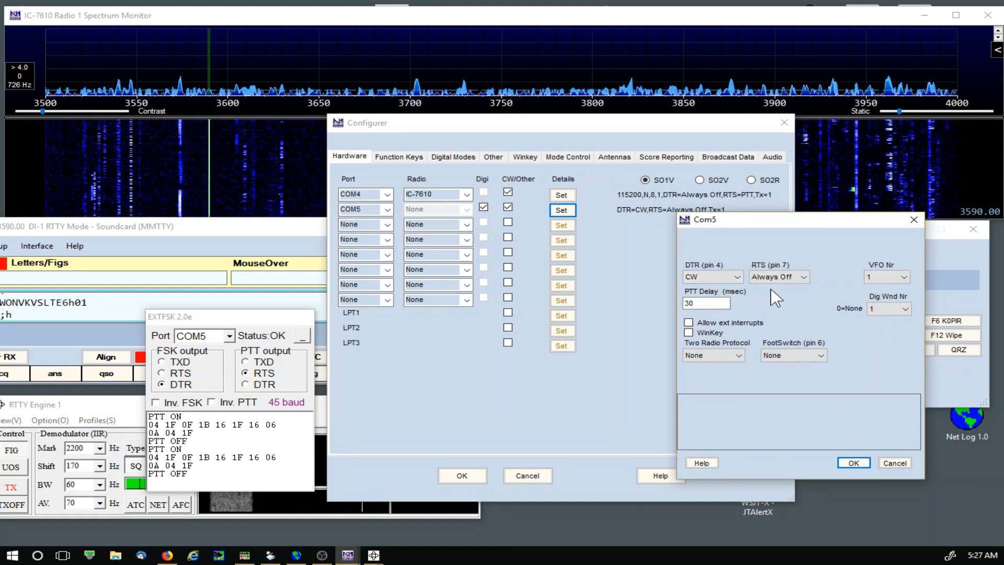
mouse_move(779, 276)
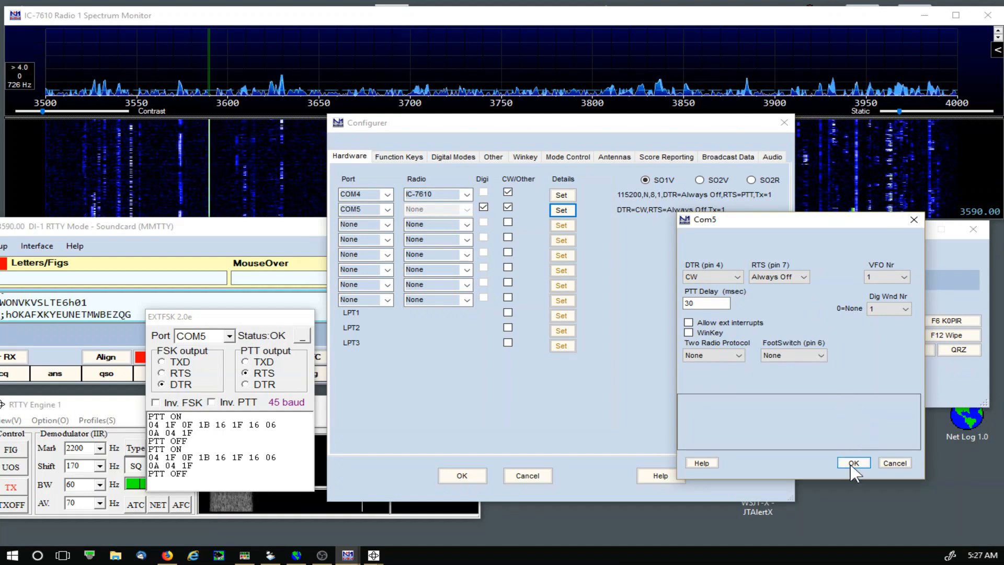
click(853, 462)
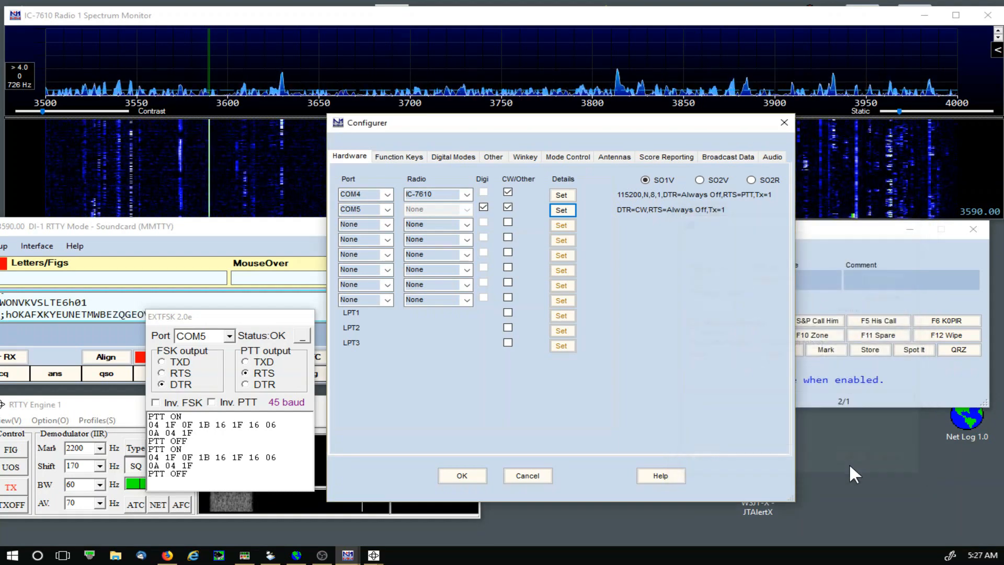
mouse_move(682, 375)
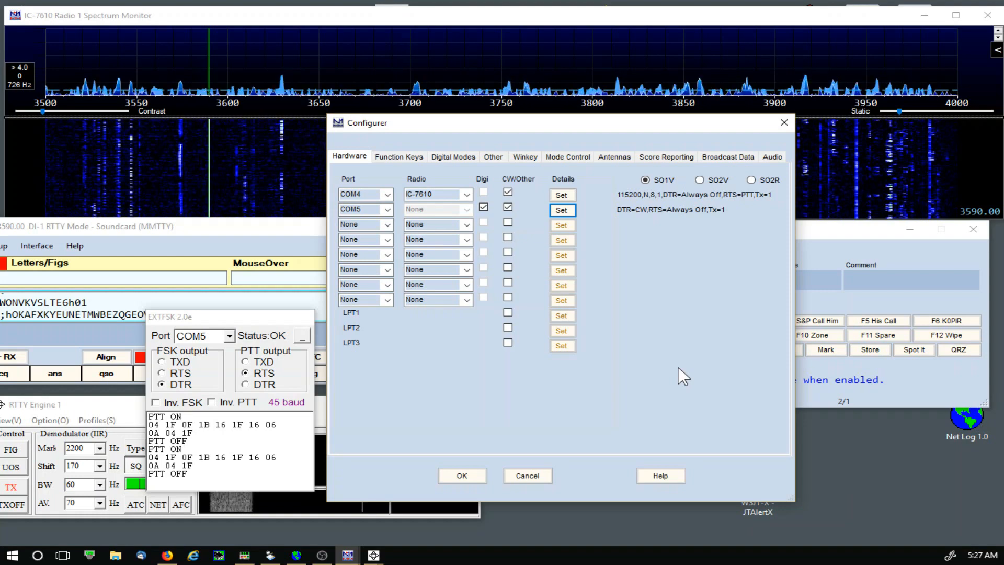
mouse_move(732, 370)
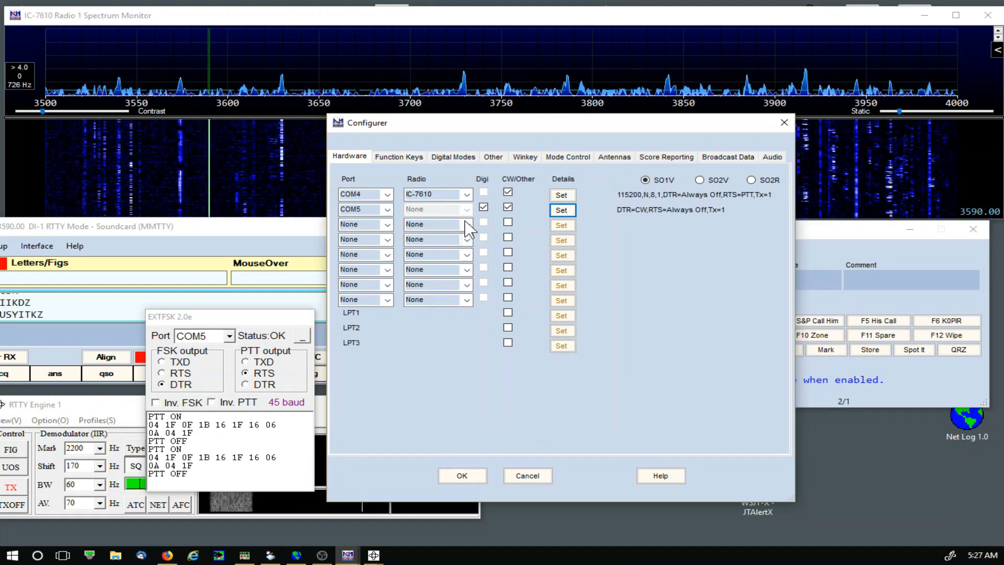
Save the MMTTY FSK digital settings, close Configurer, and acknowledge the COM5 conflict warning.
click(452, 157)
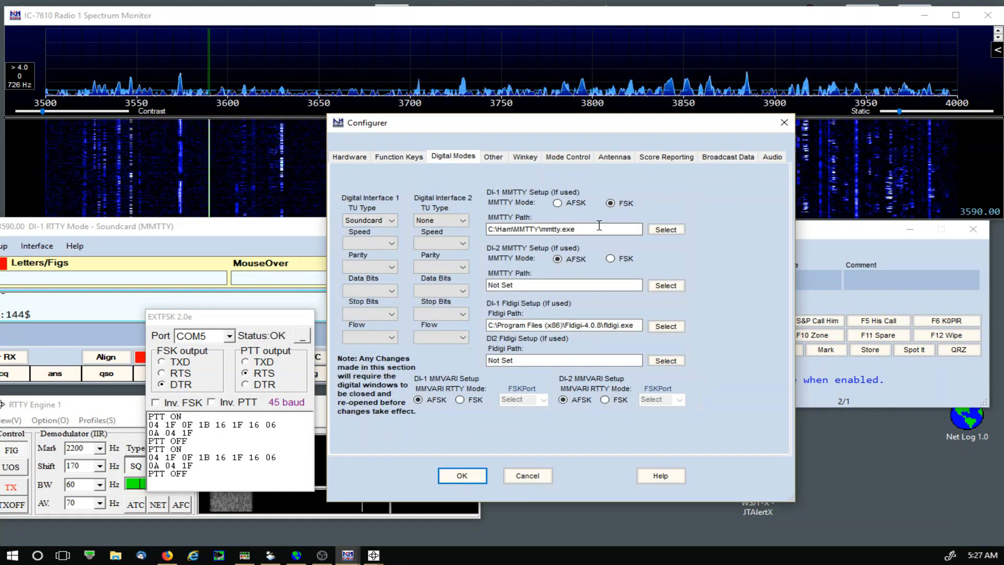
mouse_move(576, 258)
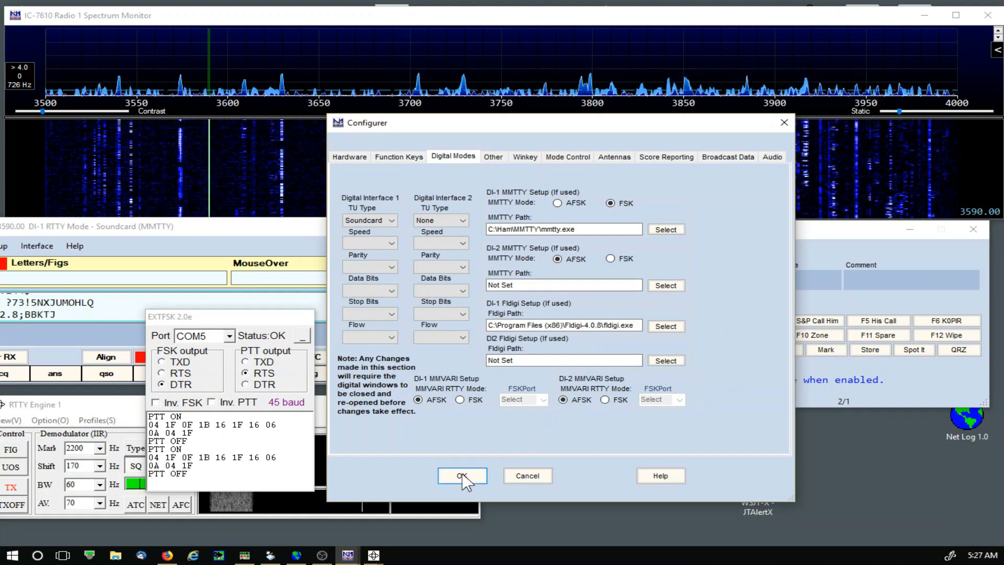
click(461, 475)
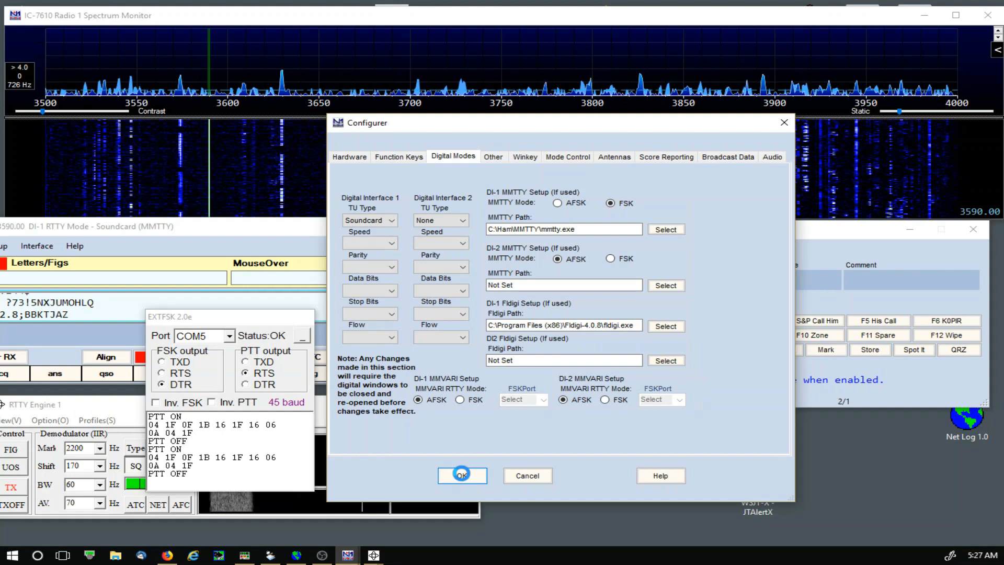
click(462, 475)
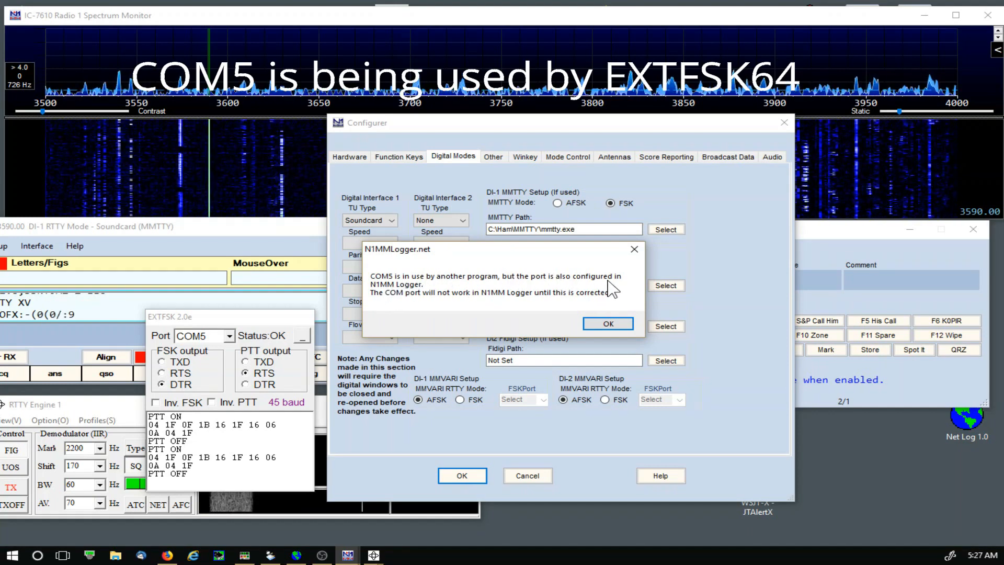
click(607, 323)
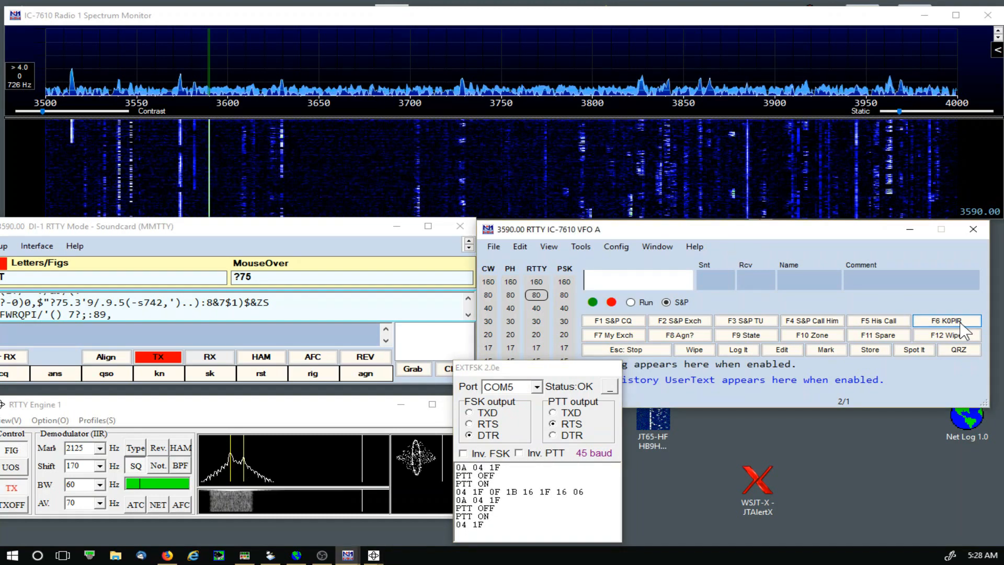
Send the K0PIR call sign over RTTY four times with the F6 key.
click(947, 321)
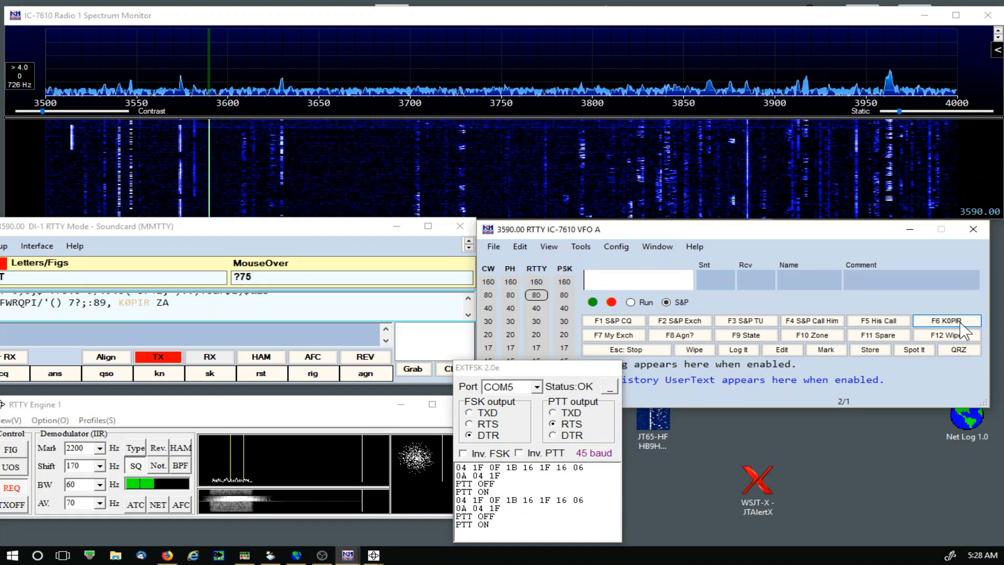
click(947, 321)
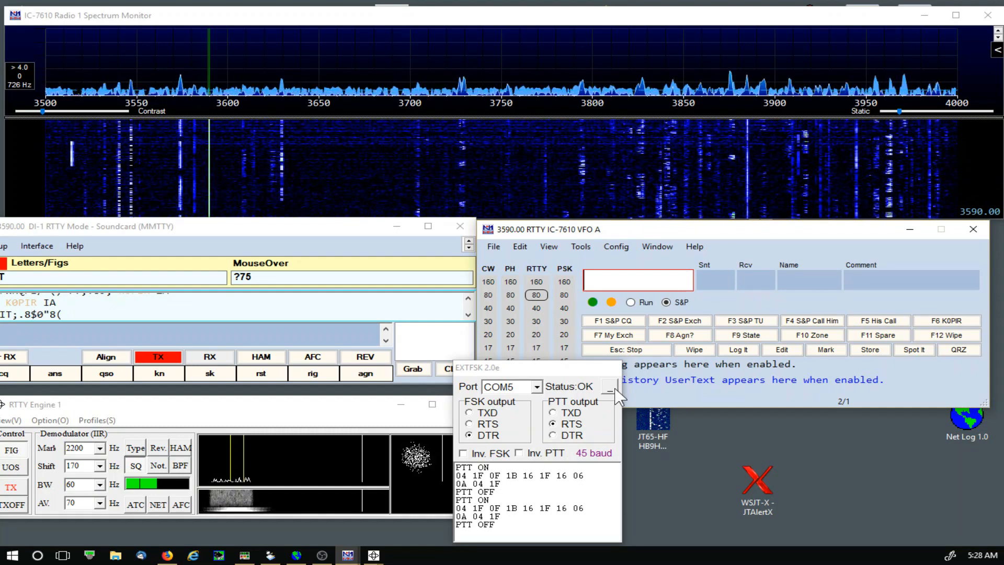
click(947, 321)
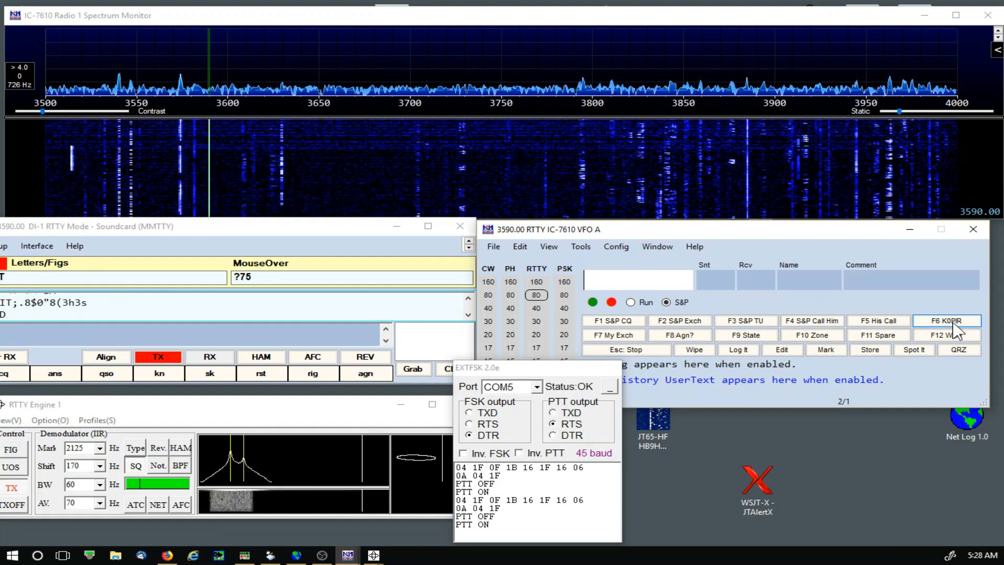
click(946, 320)
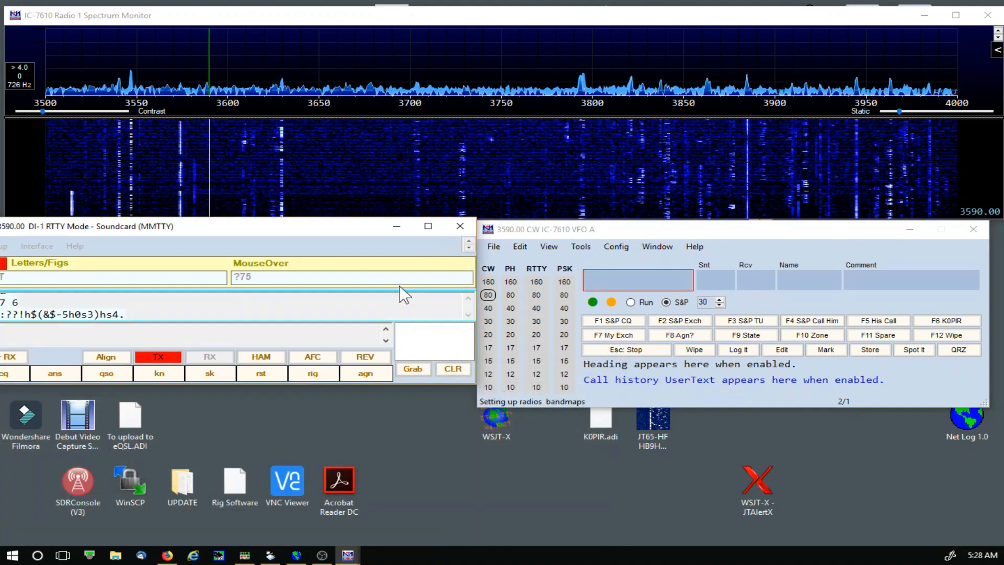
Try opening the CW Reader, dismiss the CW-only warning, and enter CW to switch modes.
click(459, 226)
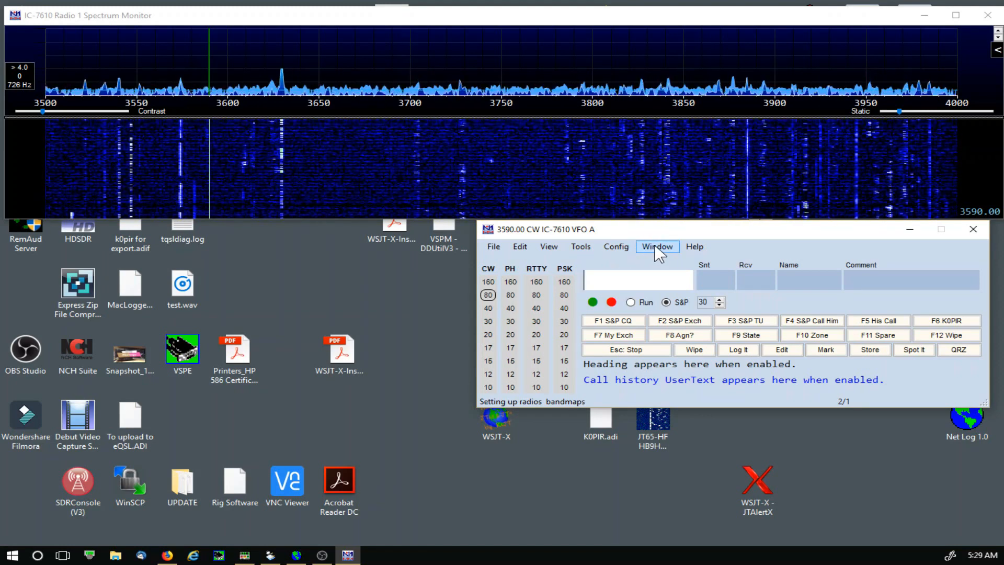
click(657, 246)
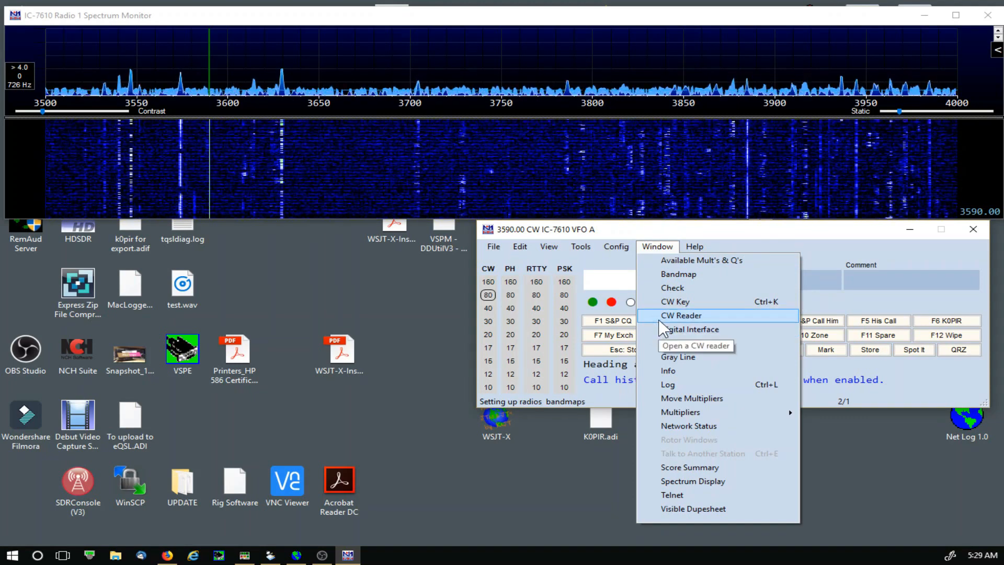
click(681, 314)
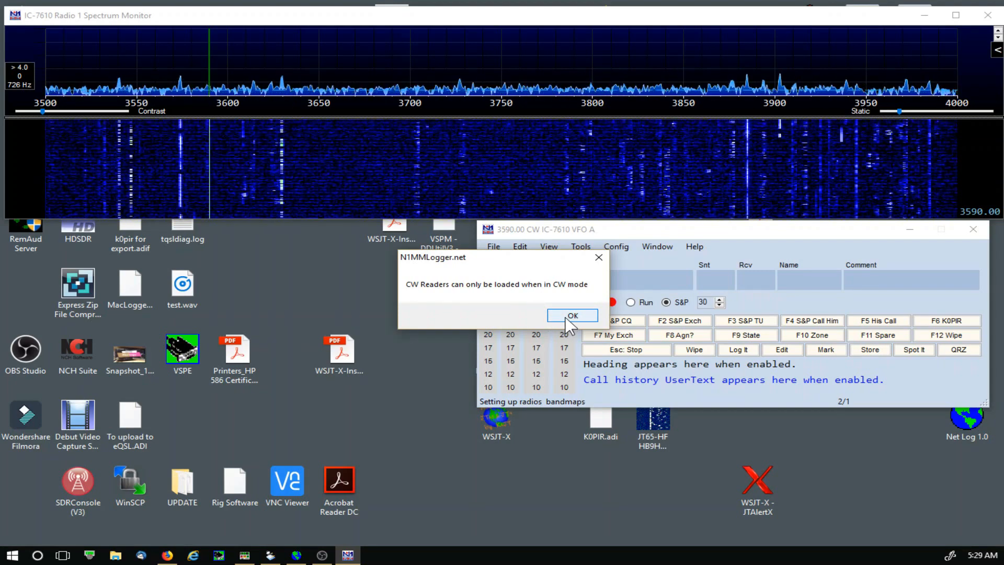
click(571, 315)
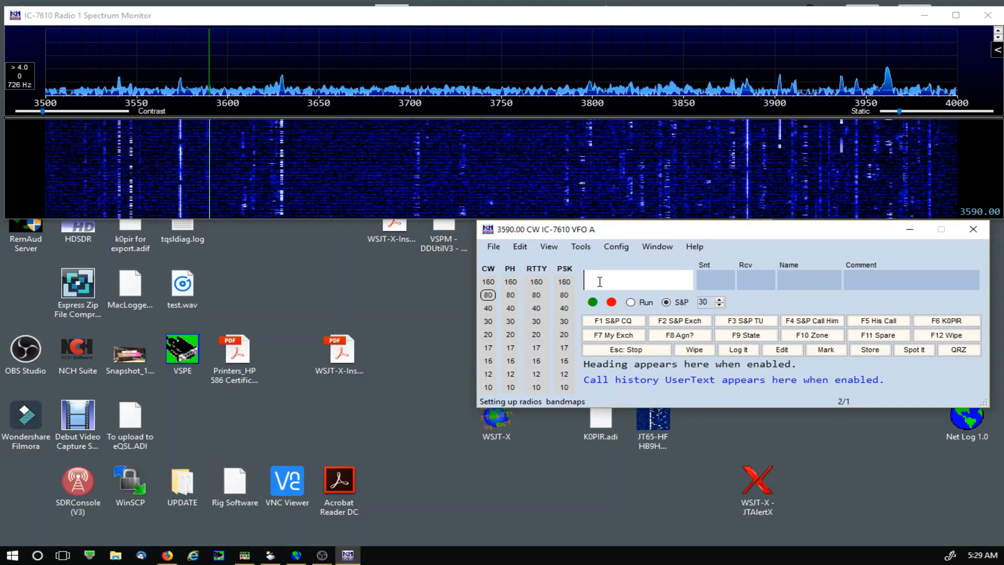
text(CW)
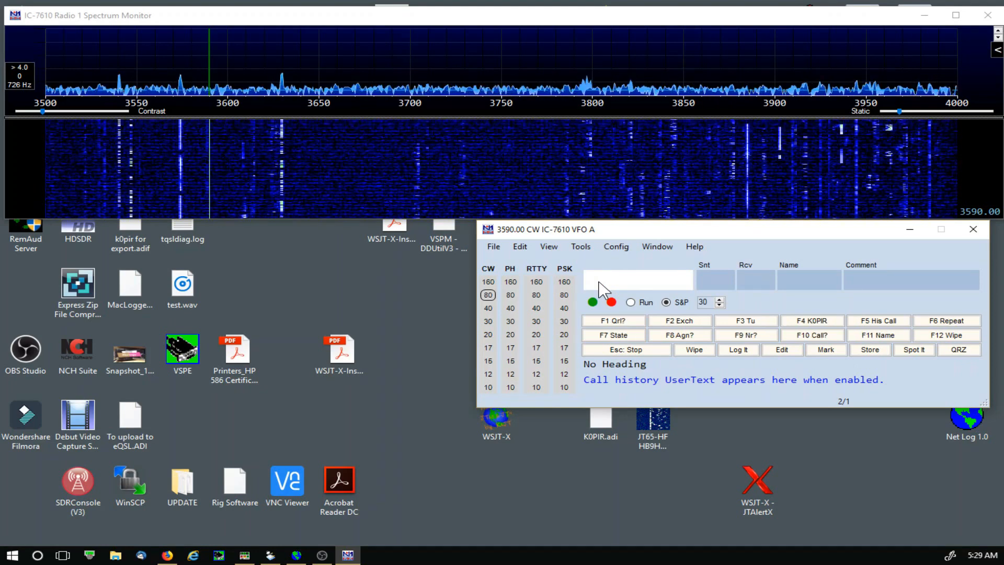
mouse_move(652, 265)
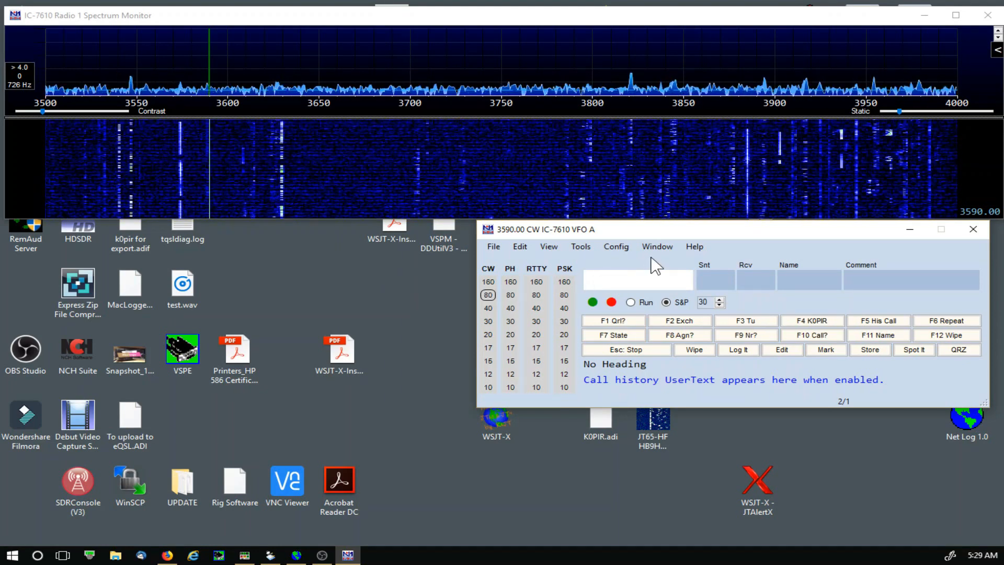
Open the Fldigi CW Reader window and send K0PIR in CW with F4.
click(657, 246)
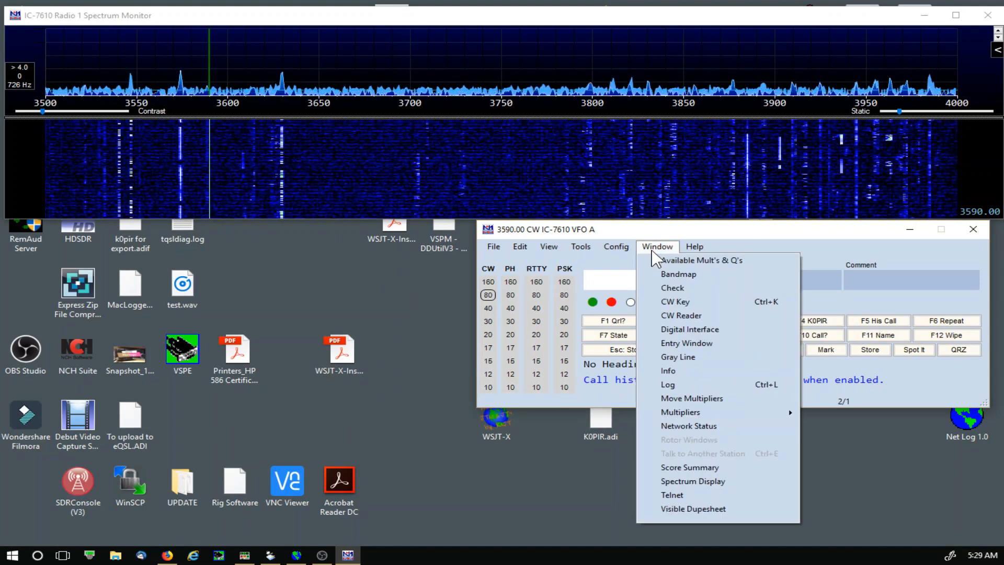
mouse_move(689, 329)
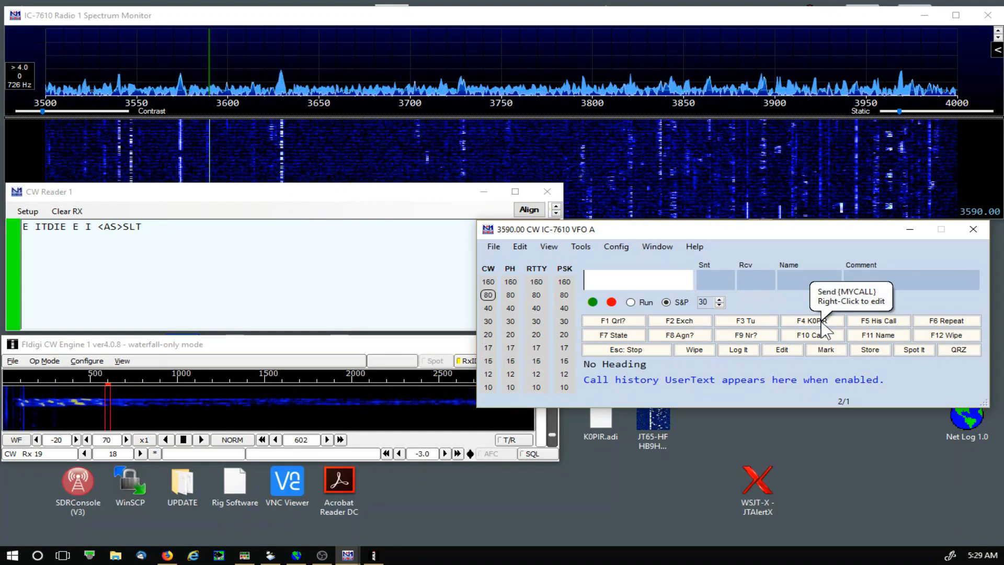
click(811, 320)
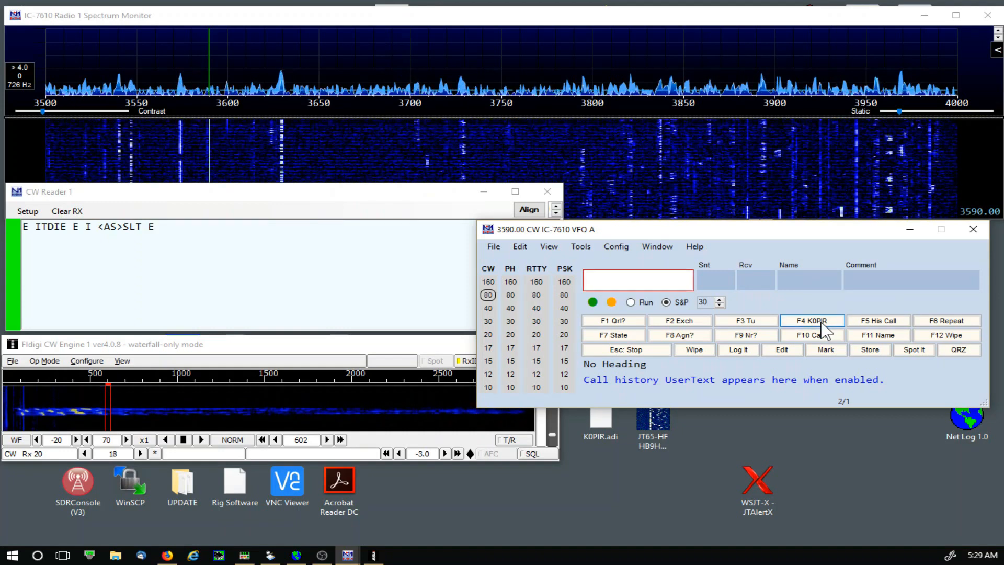